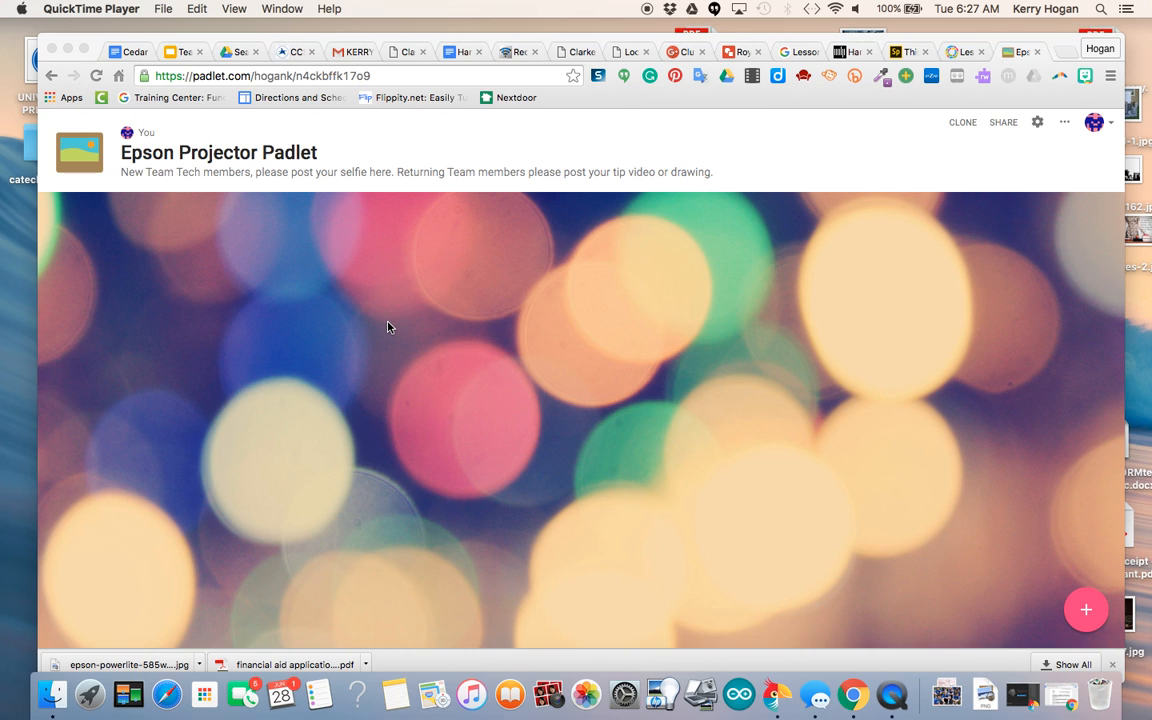
{"action": "mouse_move", "coordinate": [128, 276]}
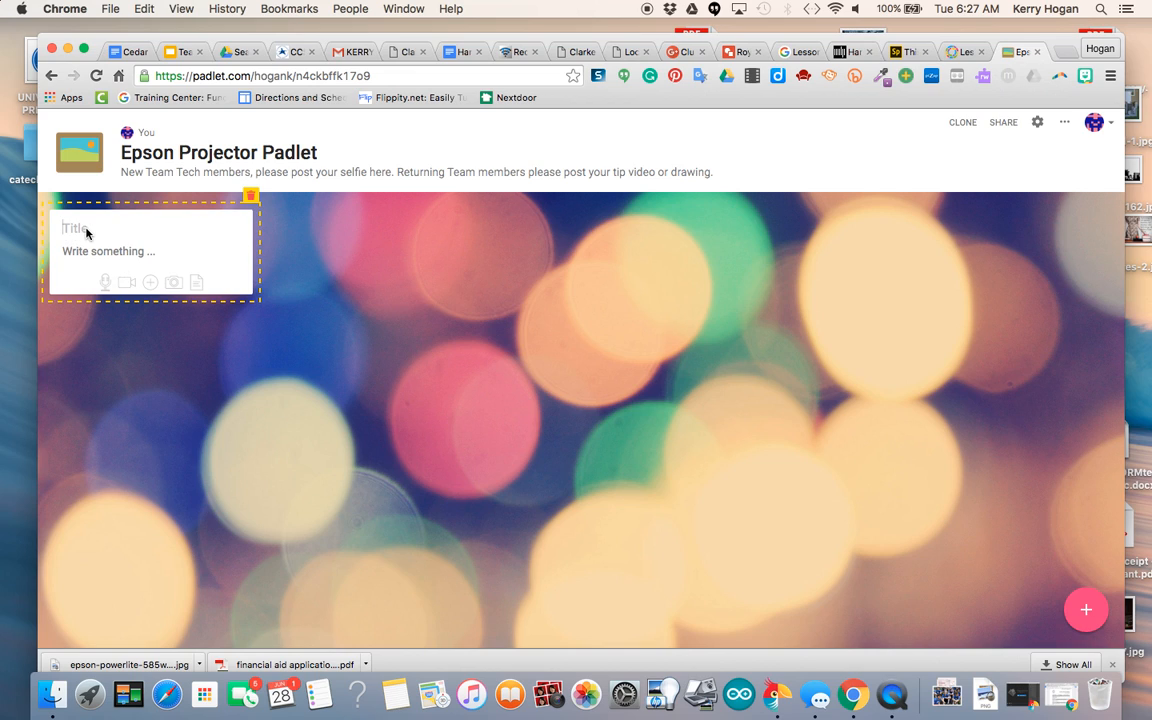
{"action": "mouse_move", "coordinate": [104, 284]}
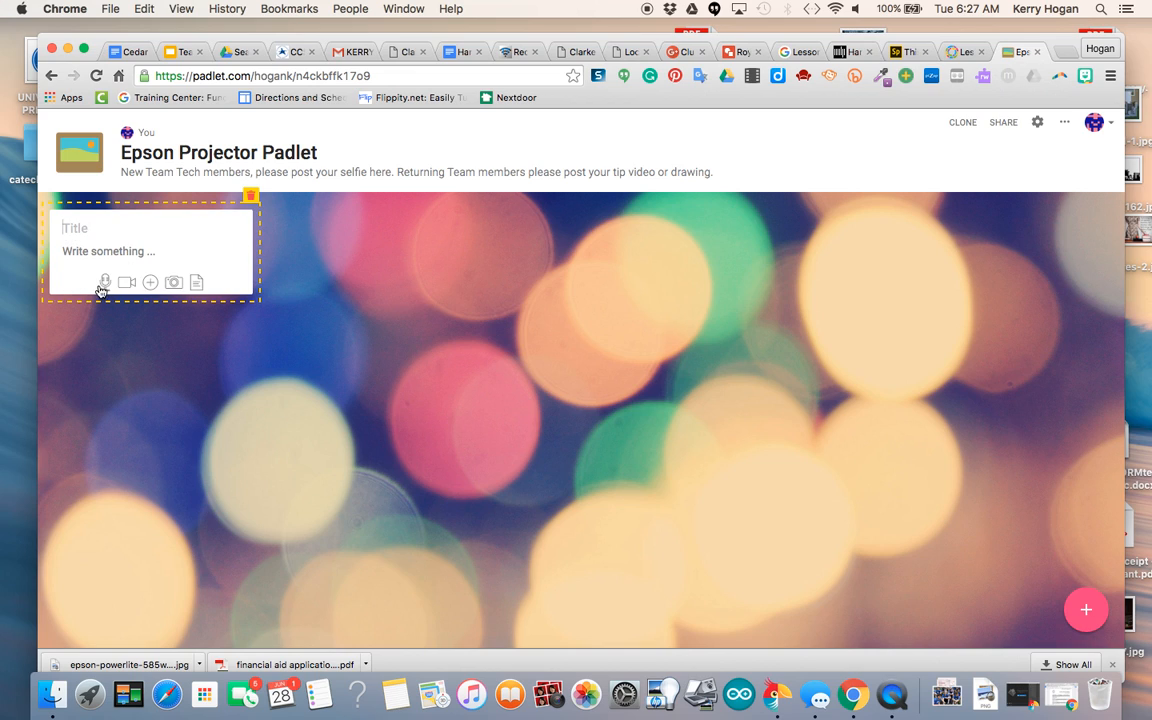
{"action": "mouse_move", "coordinate": [150, 282]}
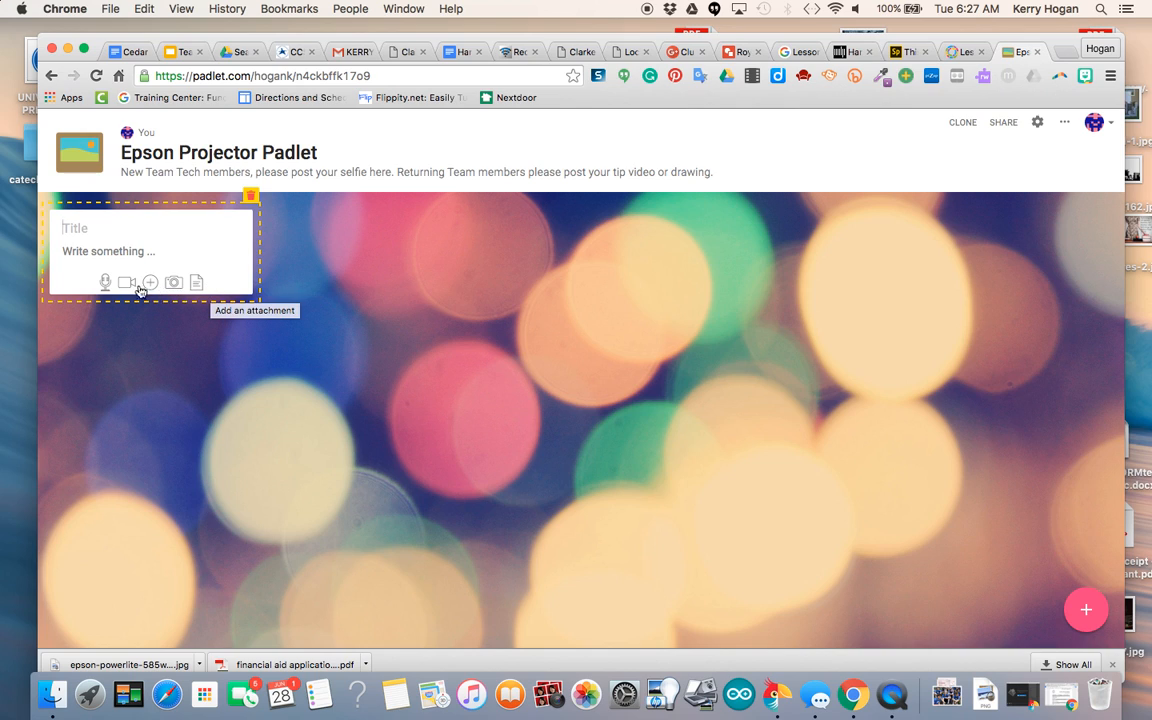
{"action": "mouse_move", "coordinate": [106, 282]}
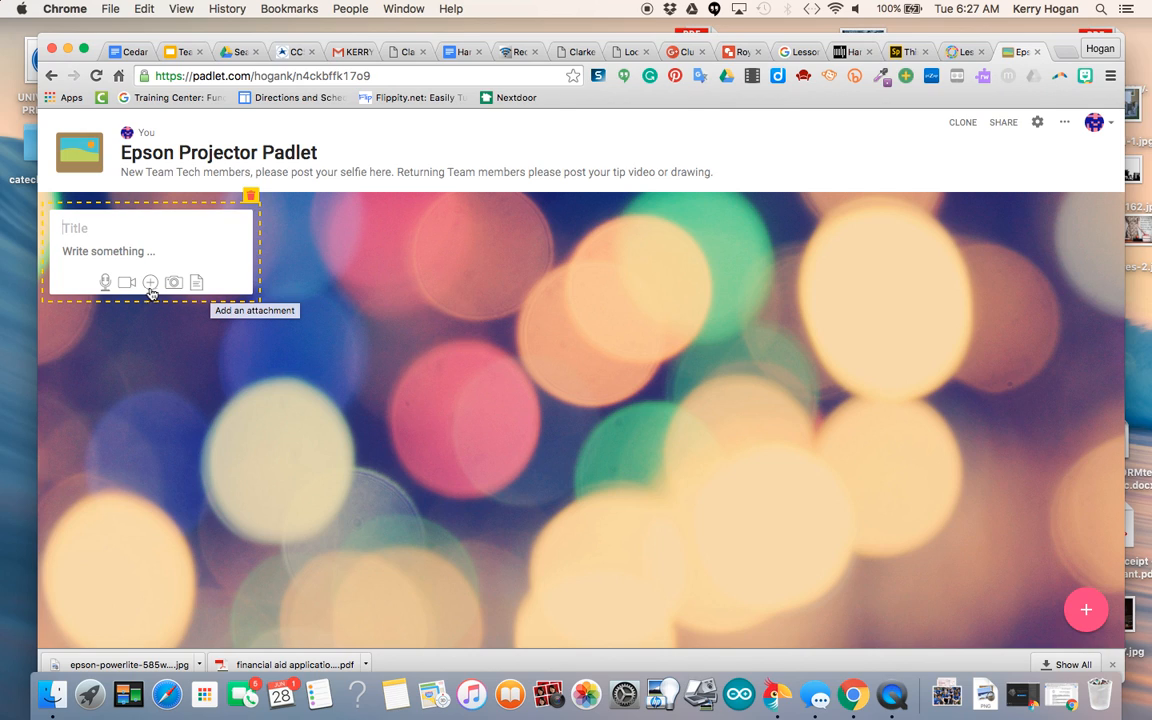
{"action": "mouse_move", "coordinate": [196, 284]}
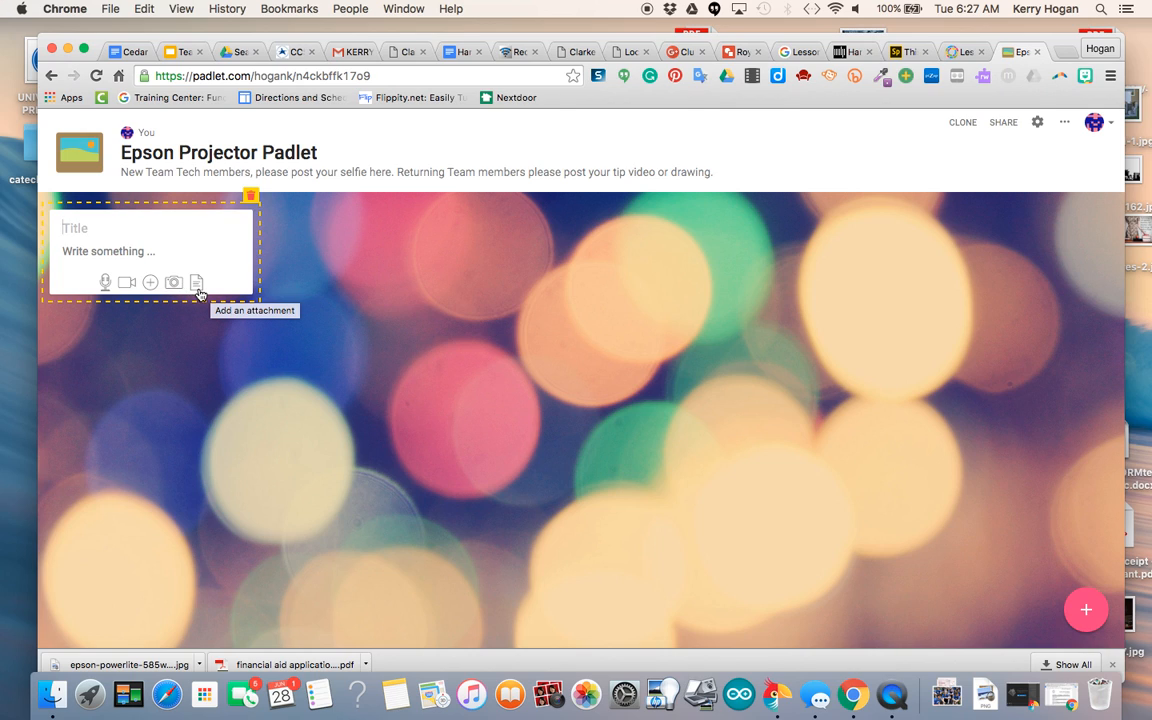
{"action": "mouse_move", "coordinate": [196, 284]}
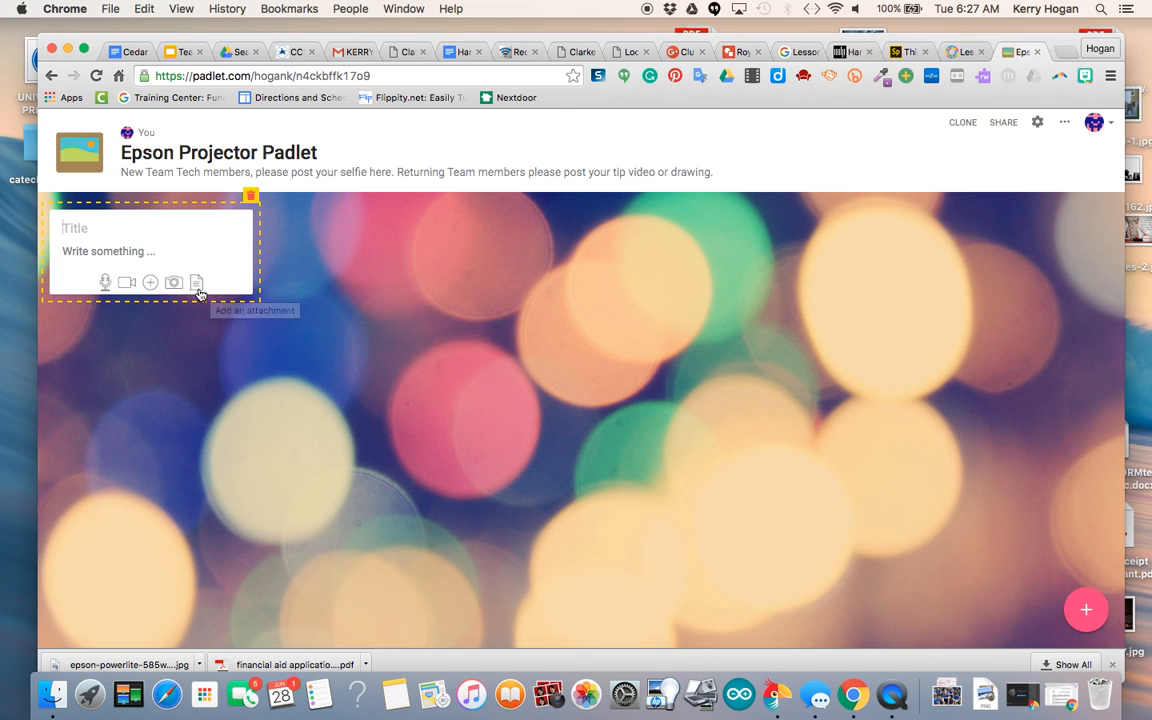
{"action": "mouse_move", "coordinate": [252, 200]}
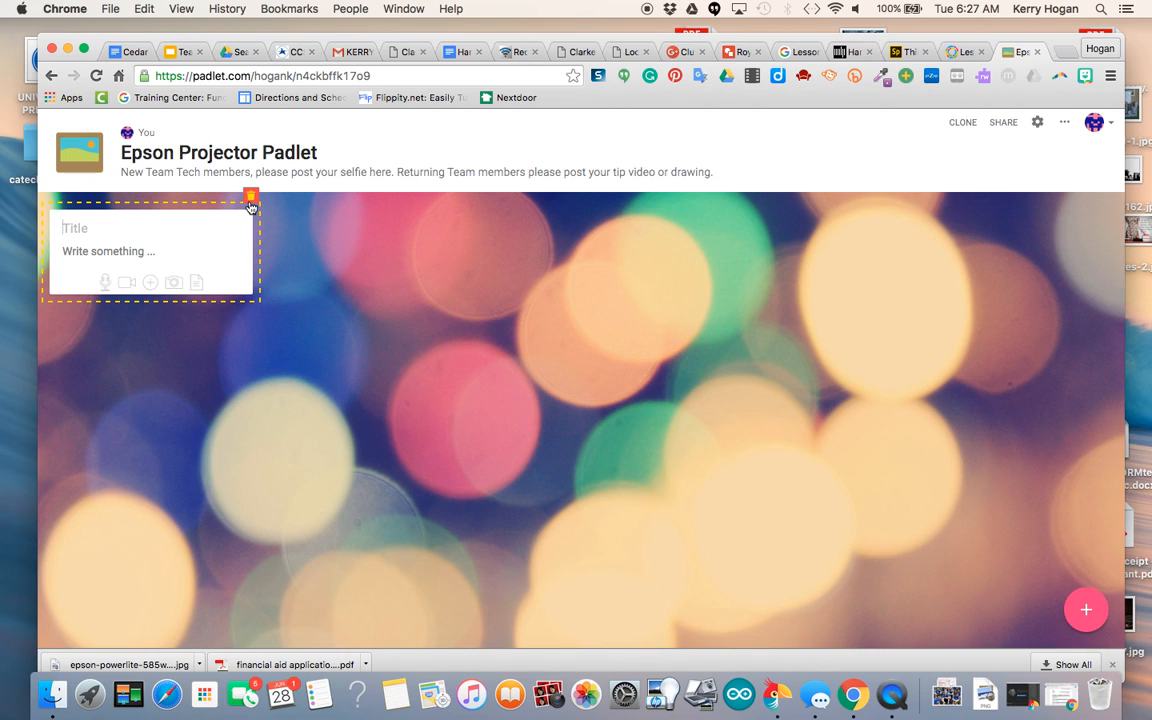
{"action": "mouse_move", "coordinate": [252, 200]}
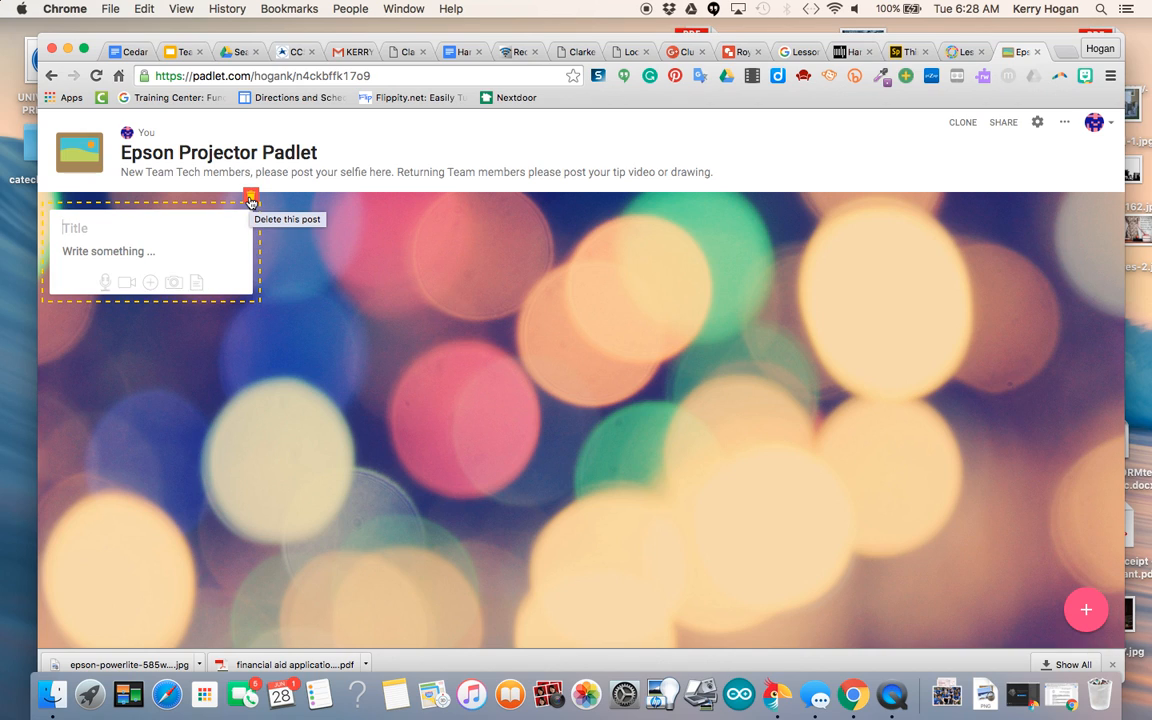
- Discard the empty post and start a new one titled 'Ms. Hogan'
{"action": "left_click", "coordinate": [252, 198]}
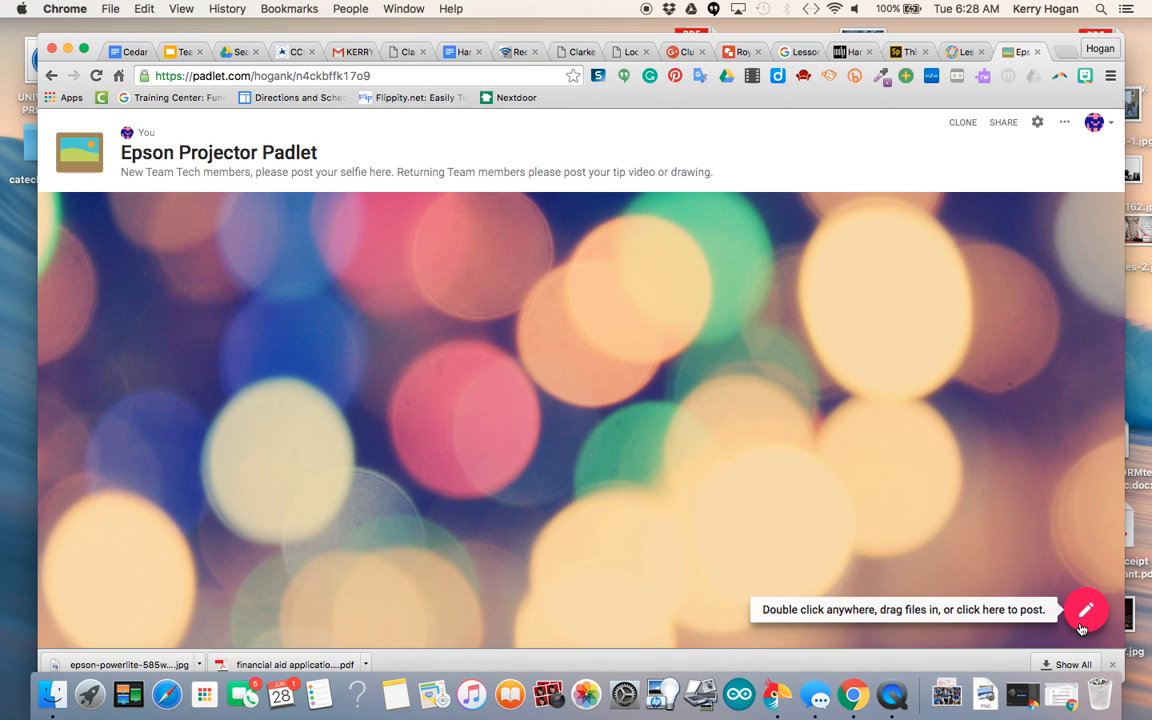
{"action": "double_click", "coordinate": [150, 250]}
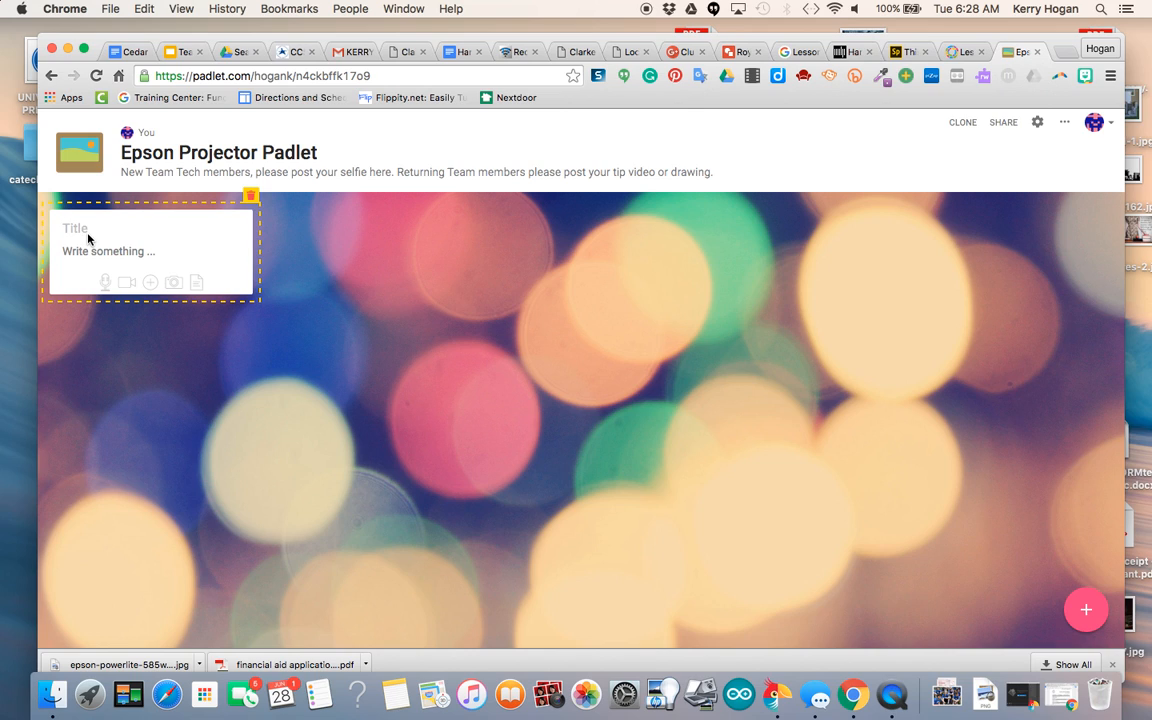
{"action": "type", "text": "Ms."}
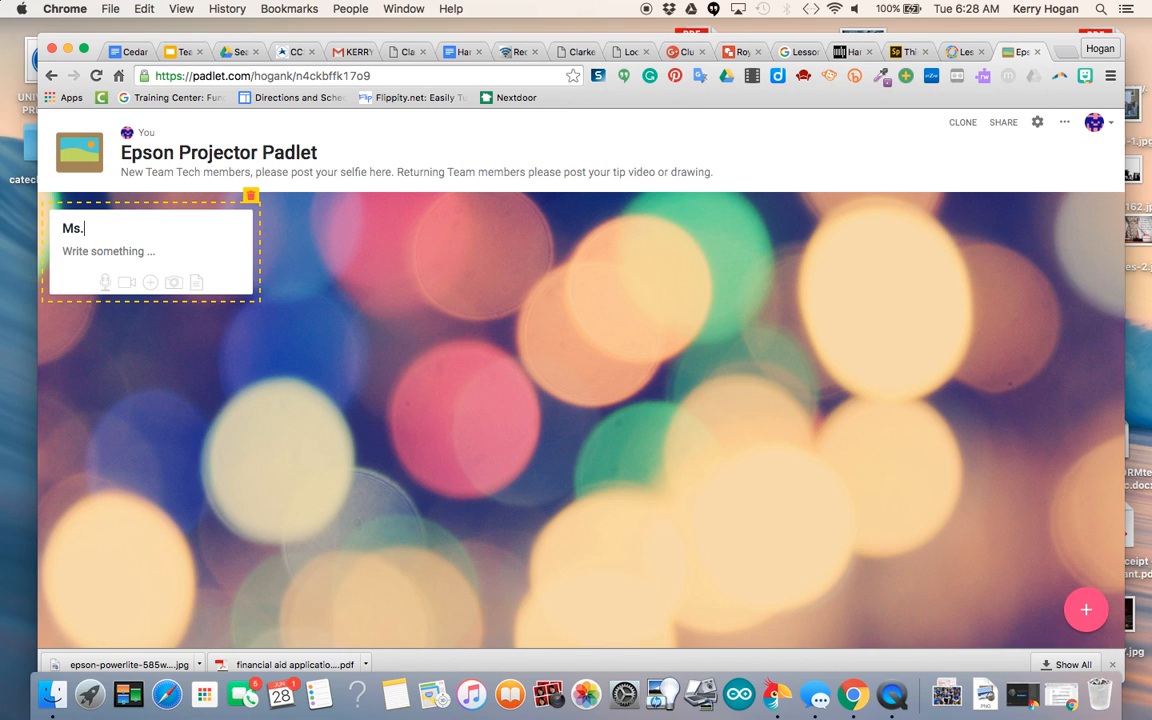
{"action": "type", "text": "Hogan"}
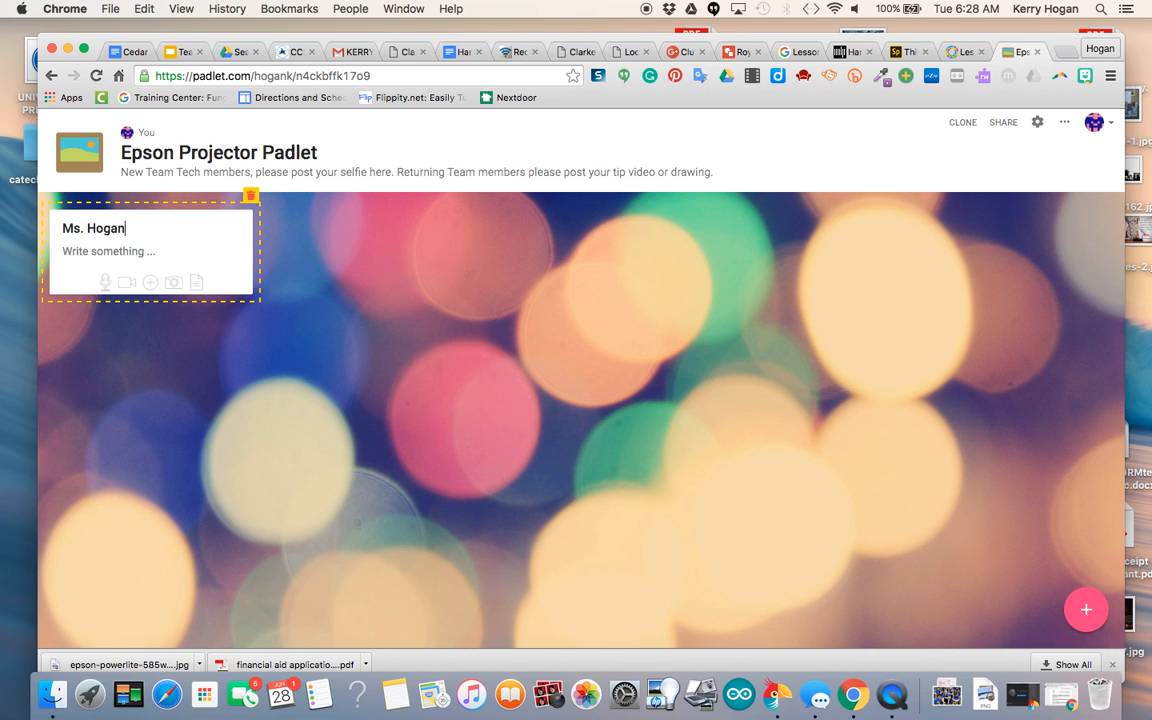
{"action": "mouse_move", "coordinate": [90, 262]}
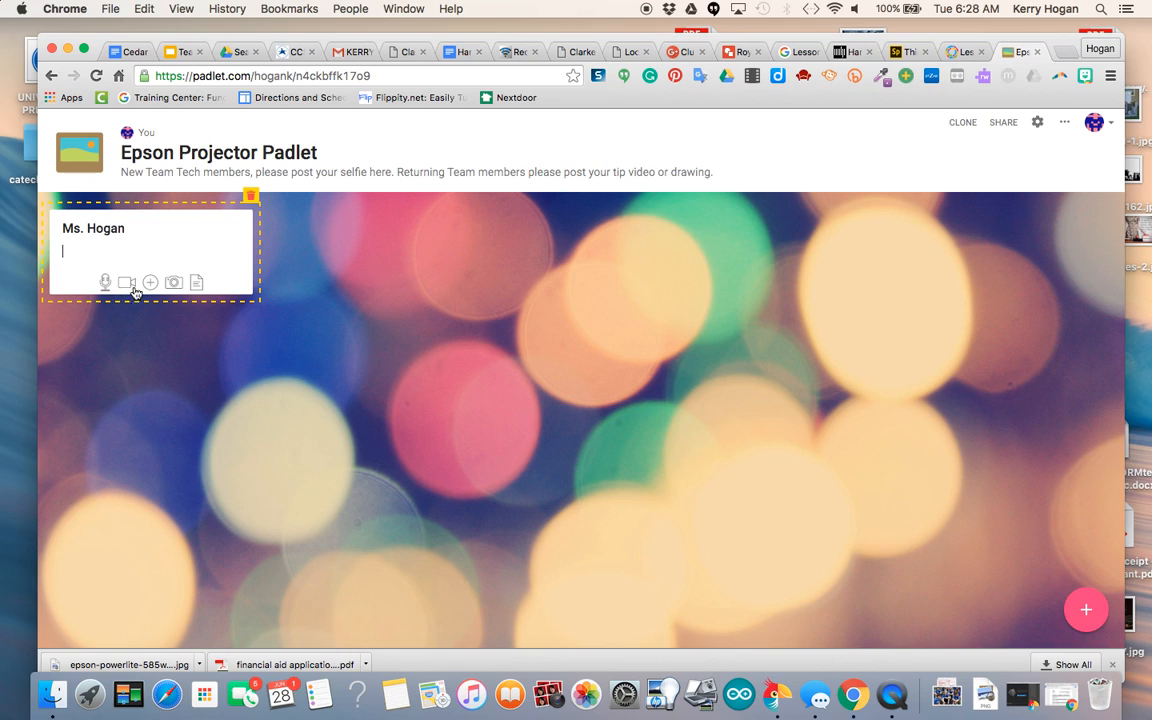
{"action": "mouse_move", "coordinate": [128, 284]}
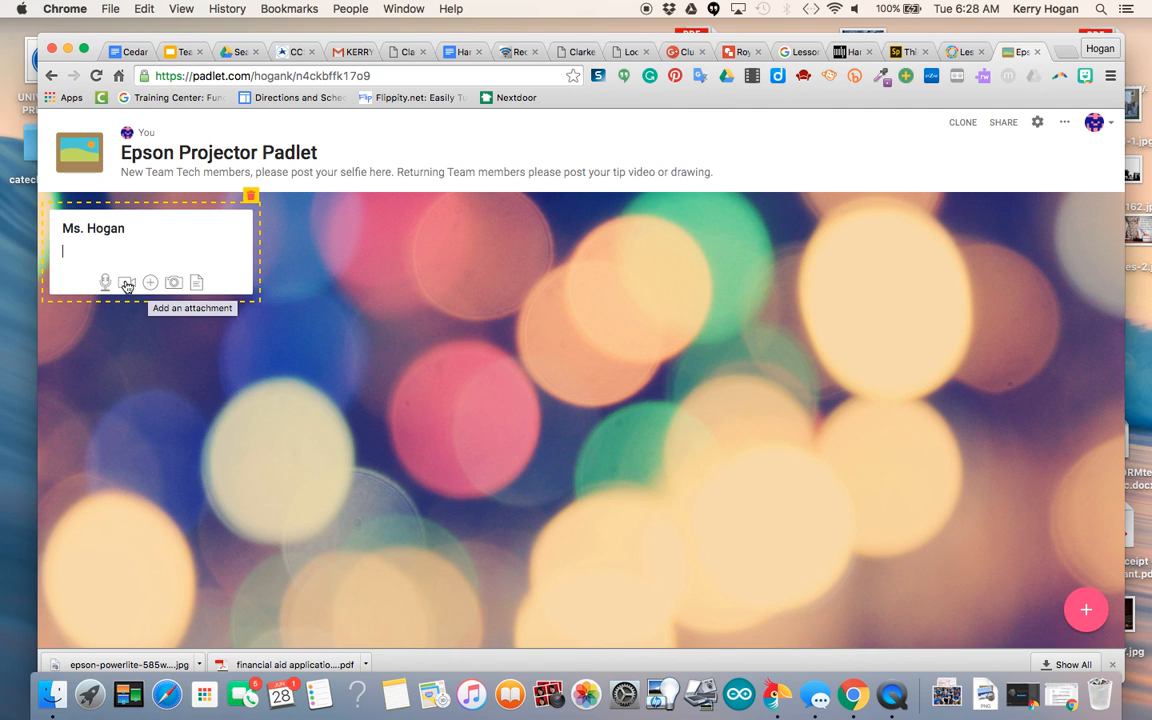
- Attach the epson-powerlite projector image from the desktop and accept the preview
{"action": "left_click", "coordinate": [128, 282]}
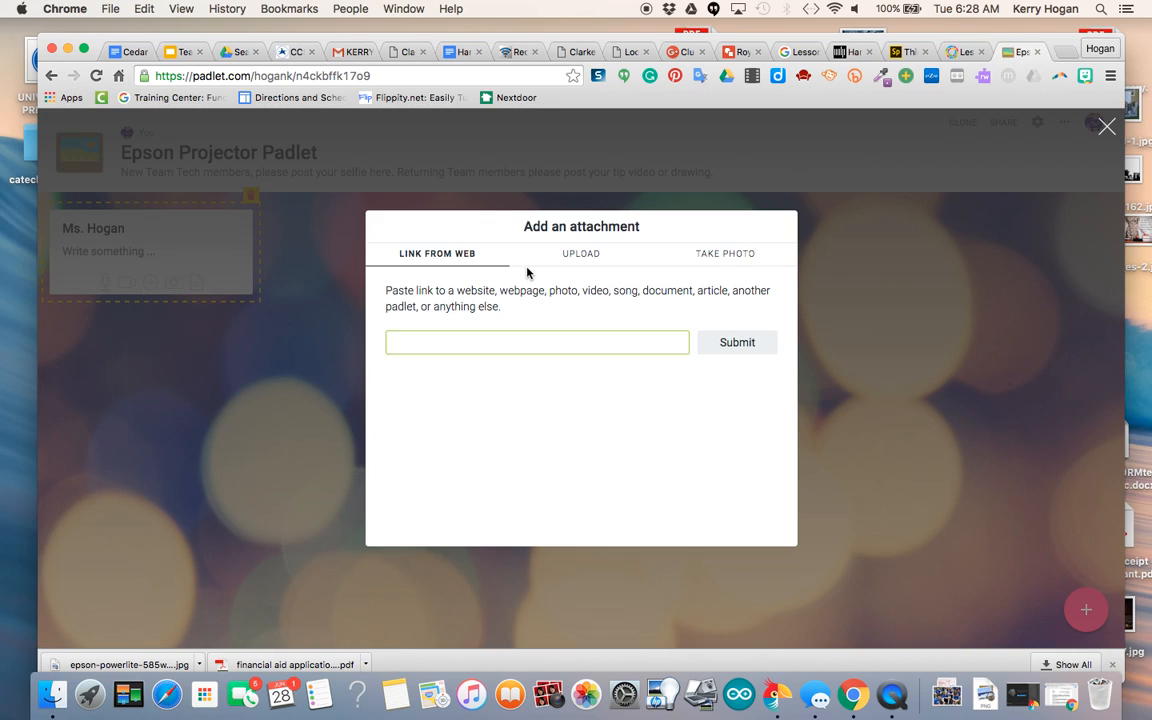
{"action": "mouse_move", "coordinate": [580, 252]}
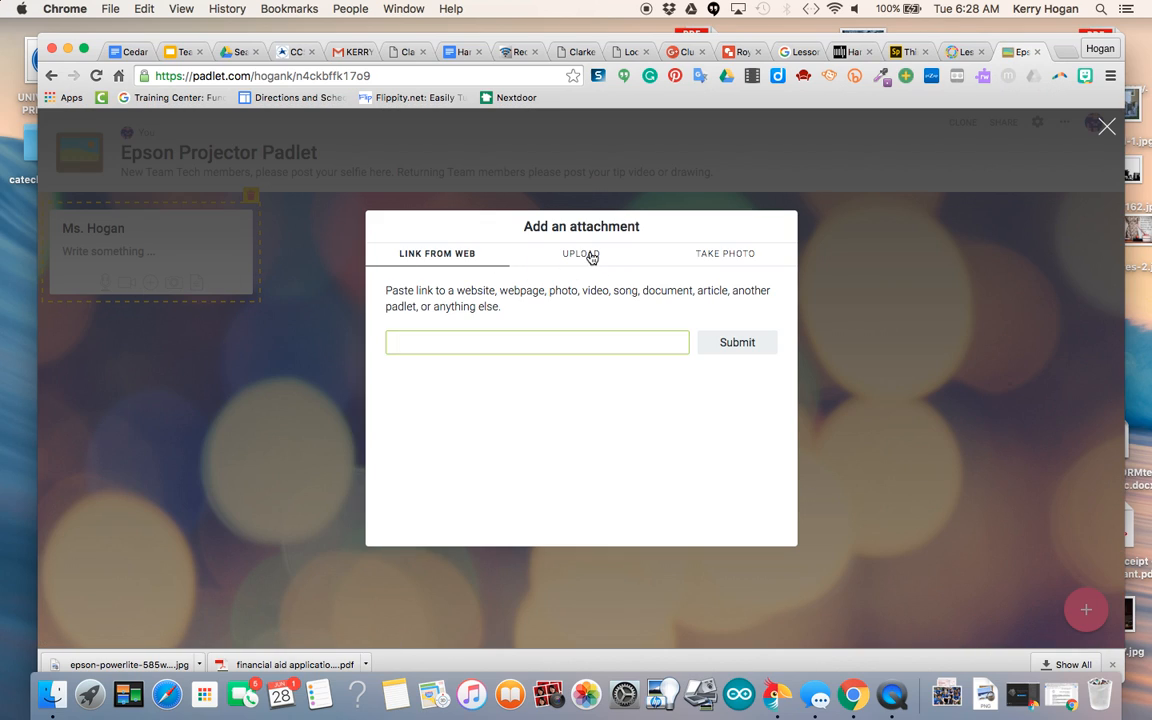
{"action": "left_click", "coordinate": [580, 252]}
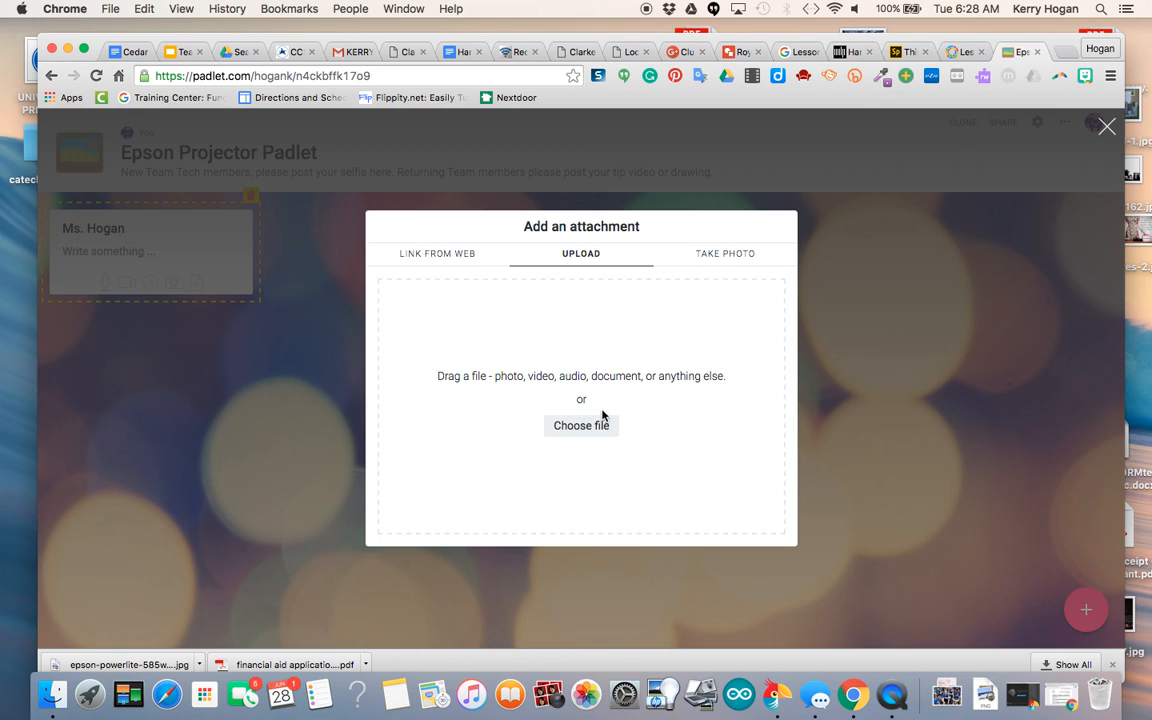
{"action": "mouse_move", "coordinate": [580, 424]}
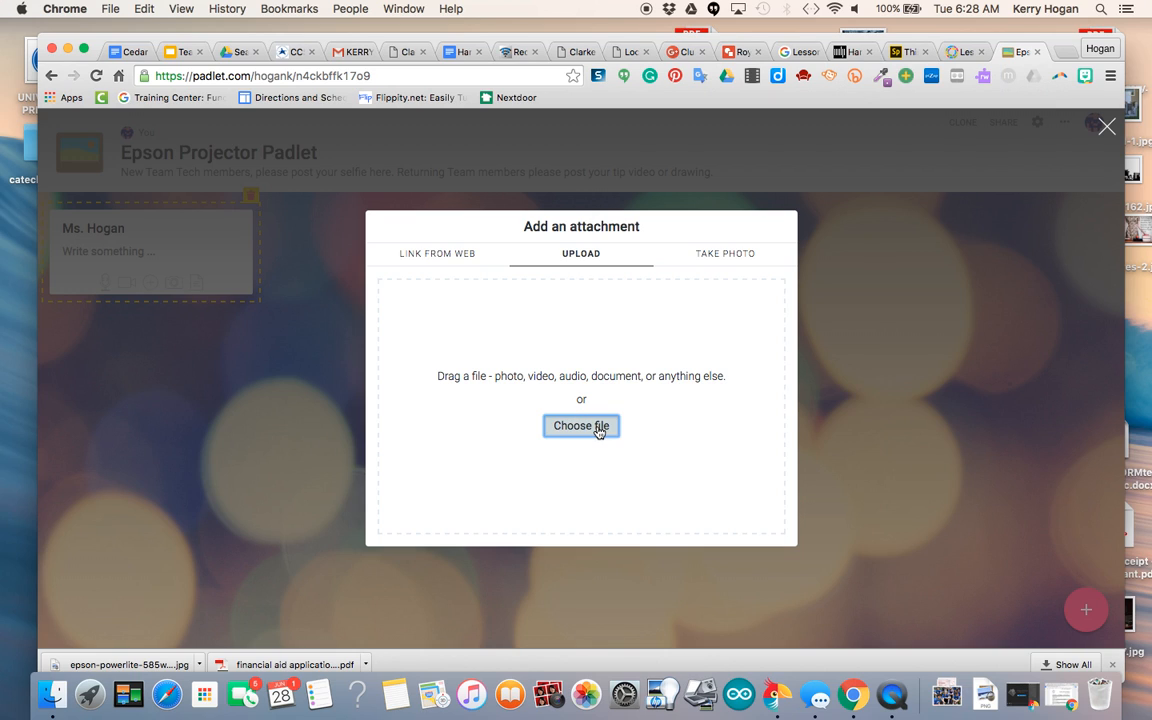
{"action": "left_click", "coordinate": [580, 424]}
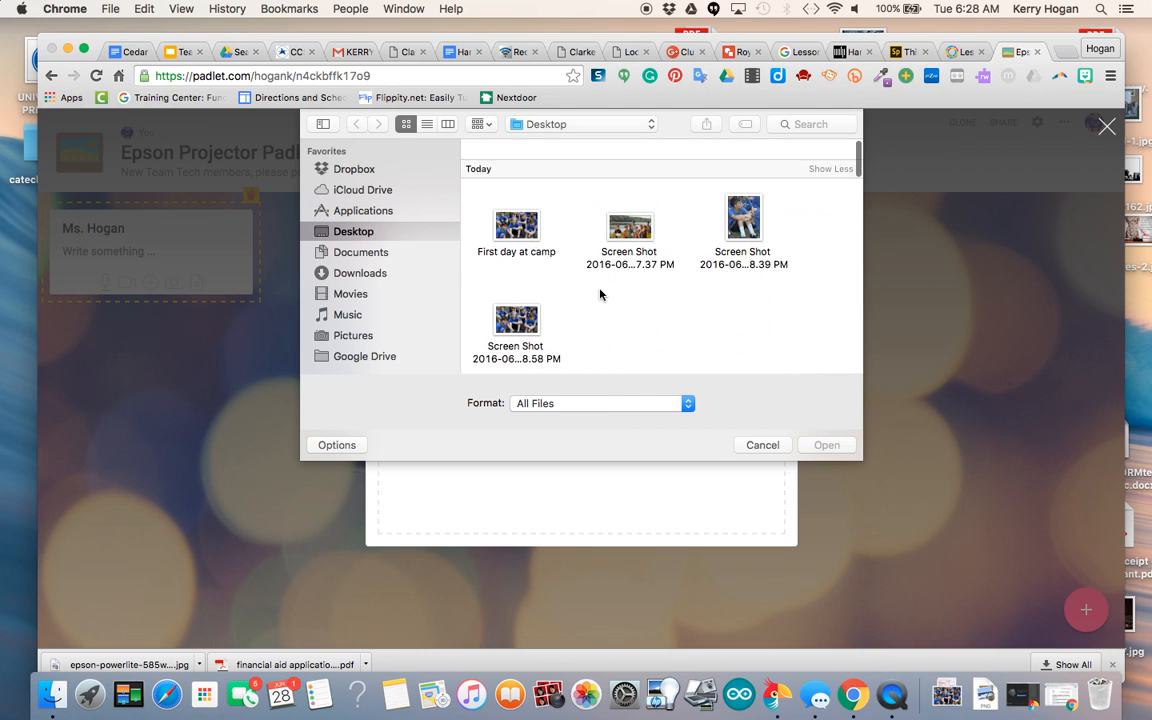
{"action": "left_click", "coordinate": [516, 320]}
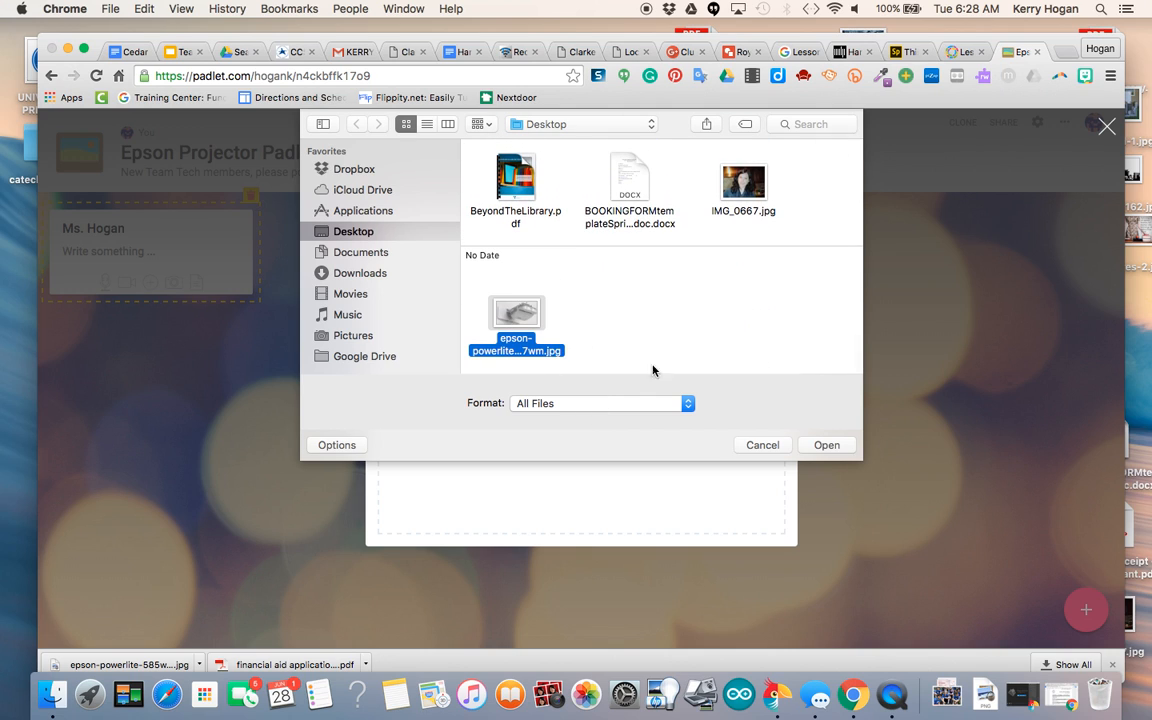
{"action": "left_click", "coordinate": [826, 444]}
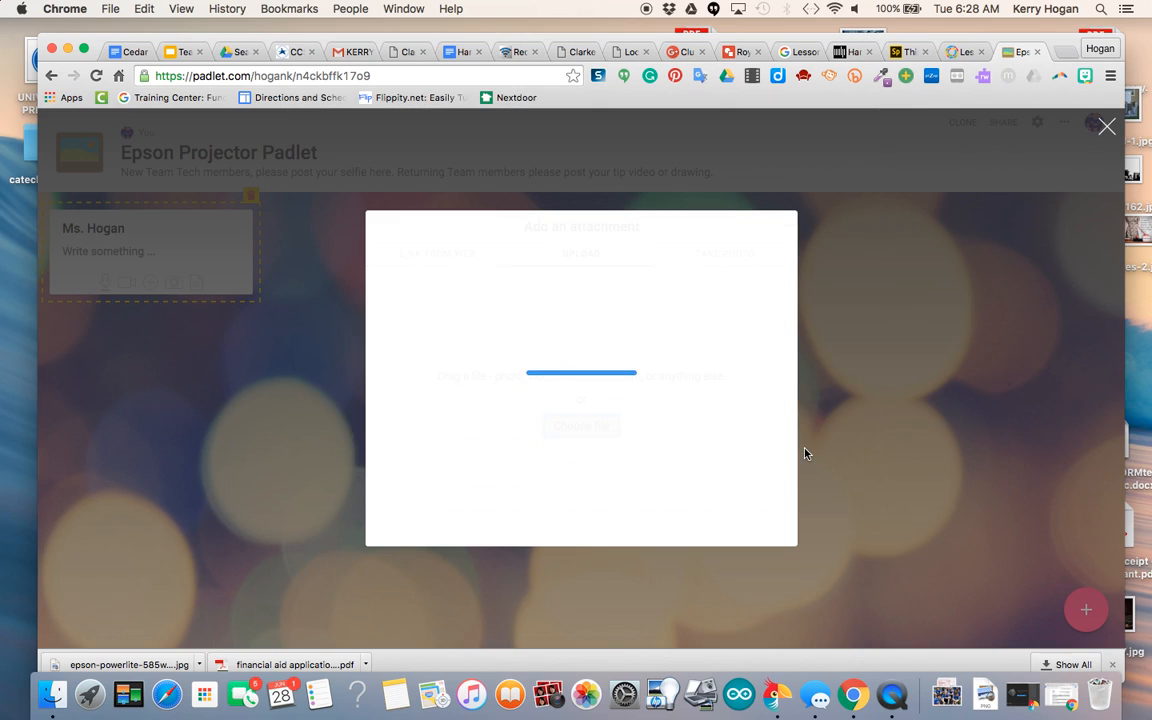
{"action": "mouse_move", "coordinate": [688, 426]}
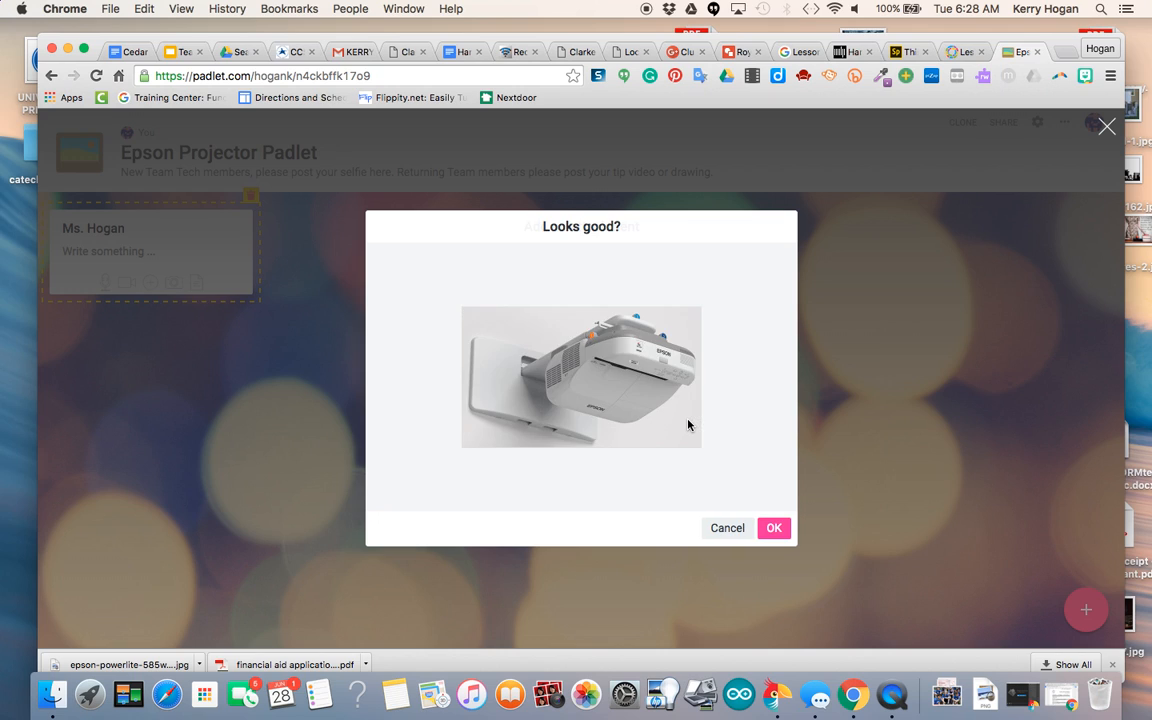
{"action": "left_click", "coordinate": [772, 528]}
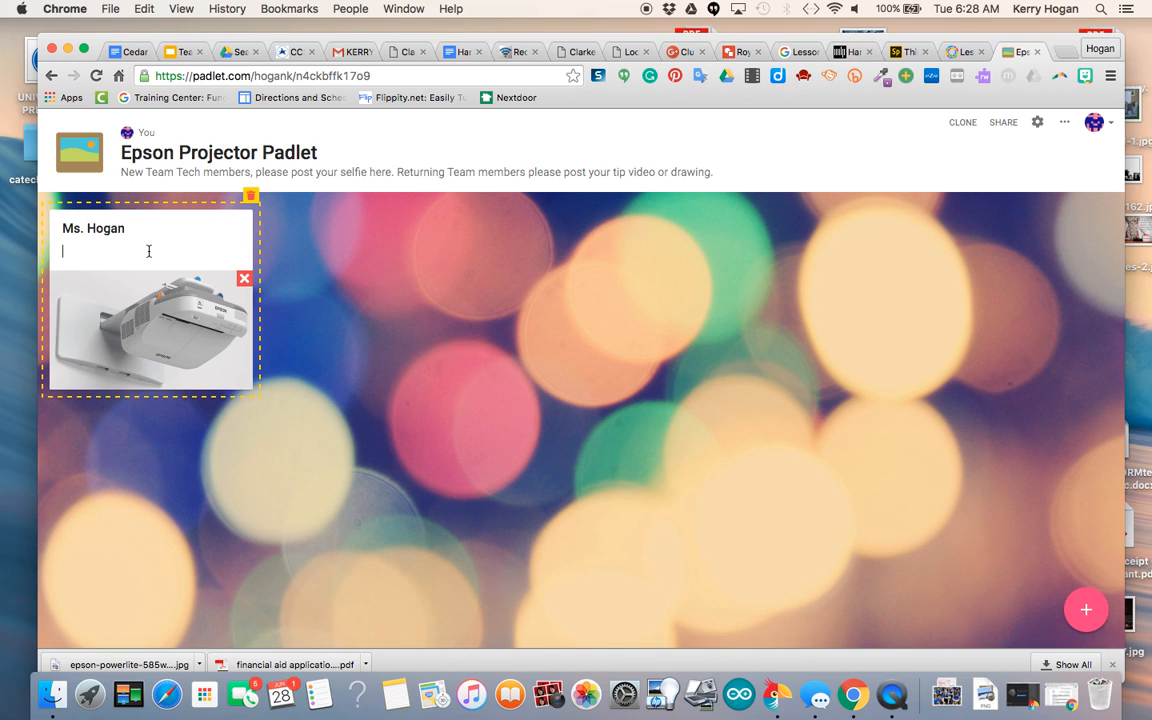
- Write the body note: can't wait to see your selfies, help videos and drawings!
{"action": "type", "text": "Can't w"}
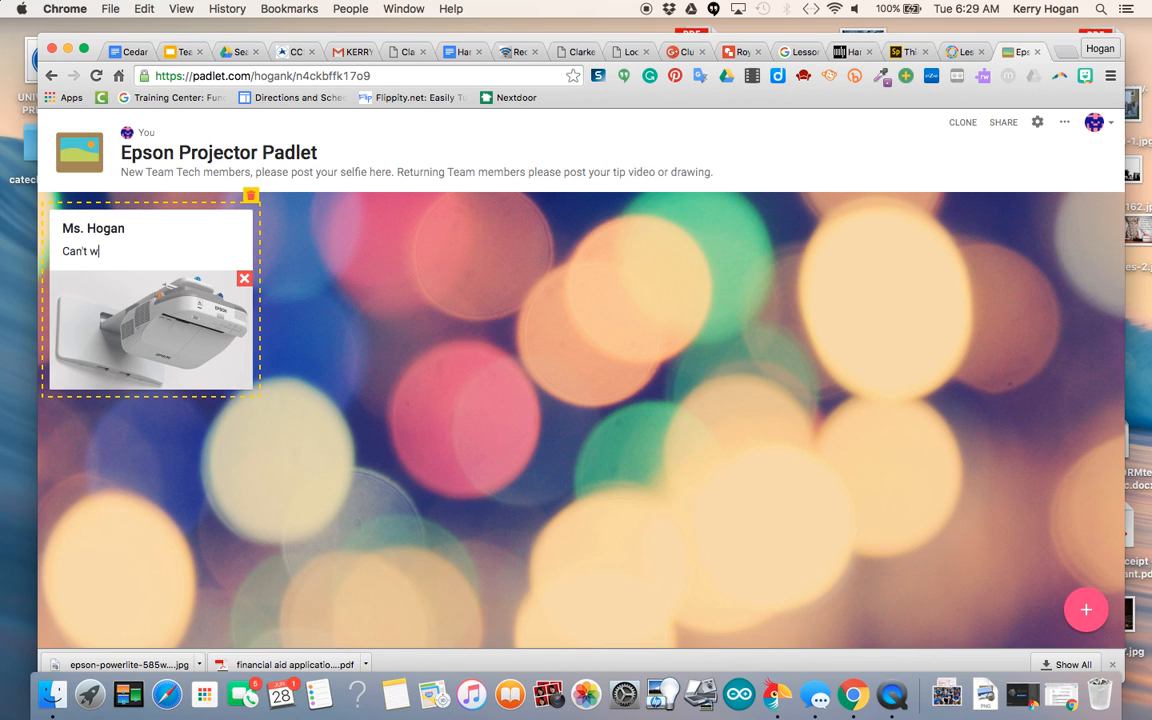
{"action": "type", "text": "ait to see your selfies and"}
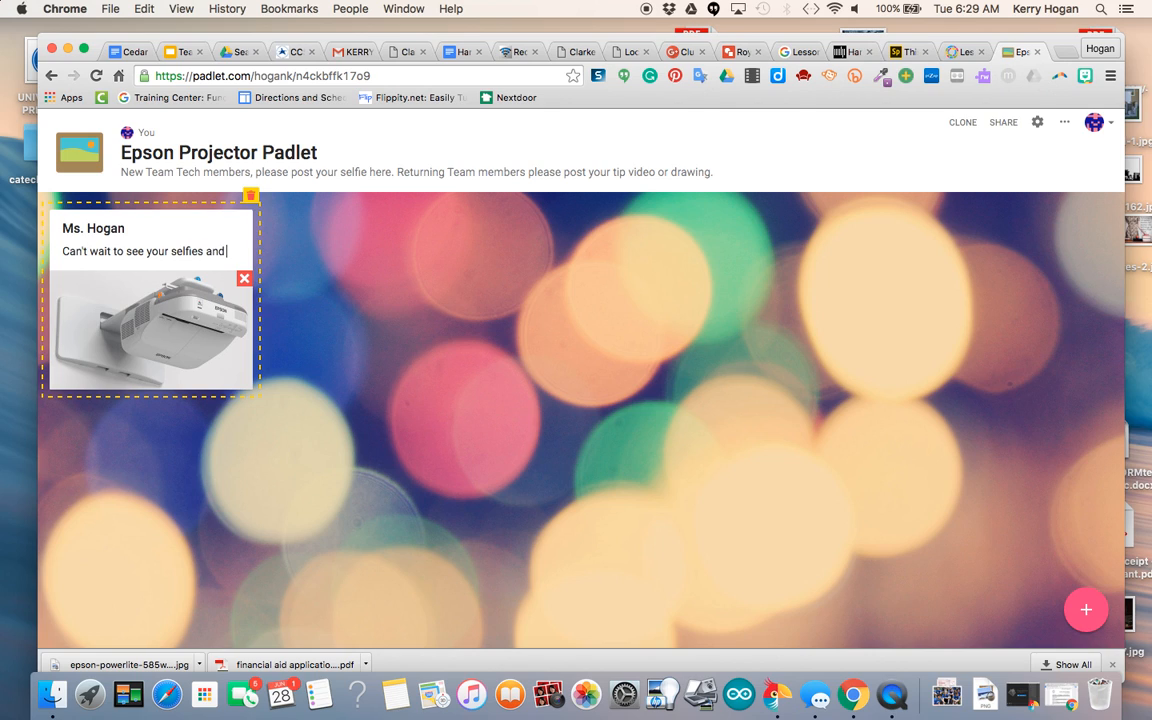
{"action": "type", "text": "help"}
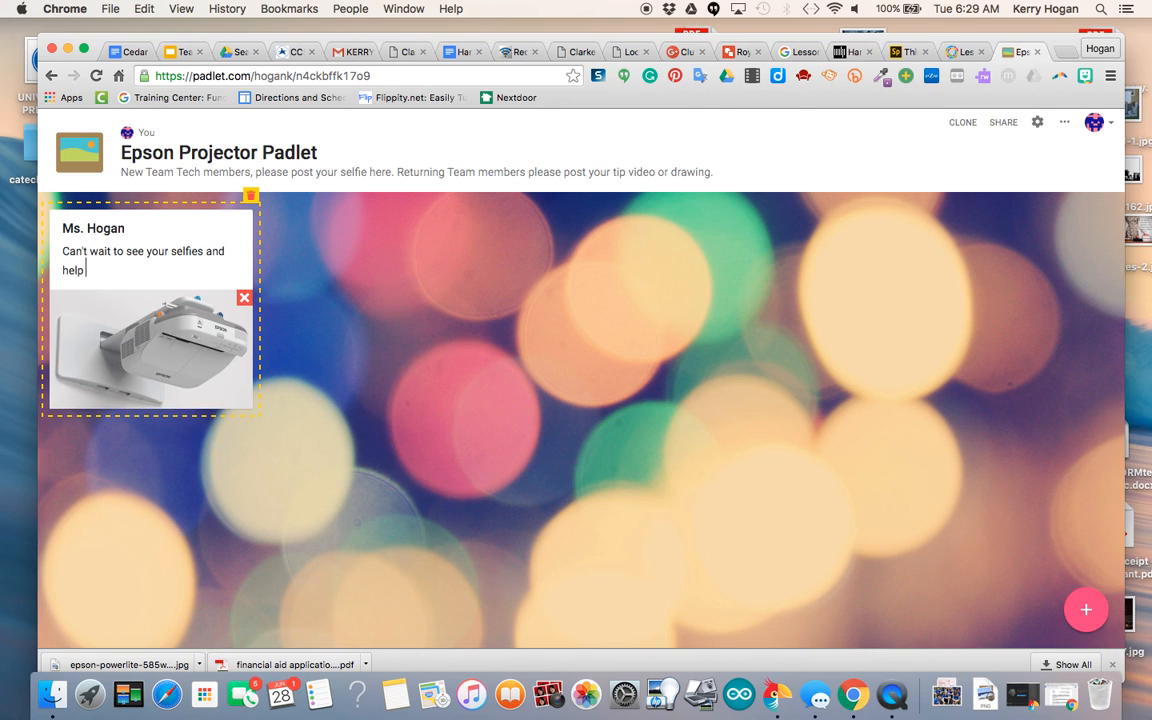
{"action": "type", "text": "videos and d"}
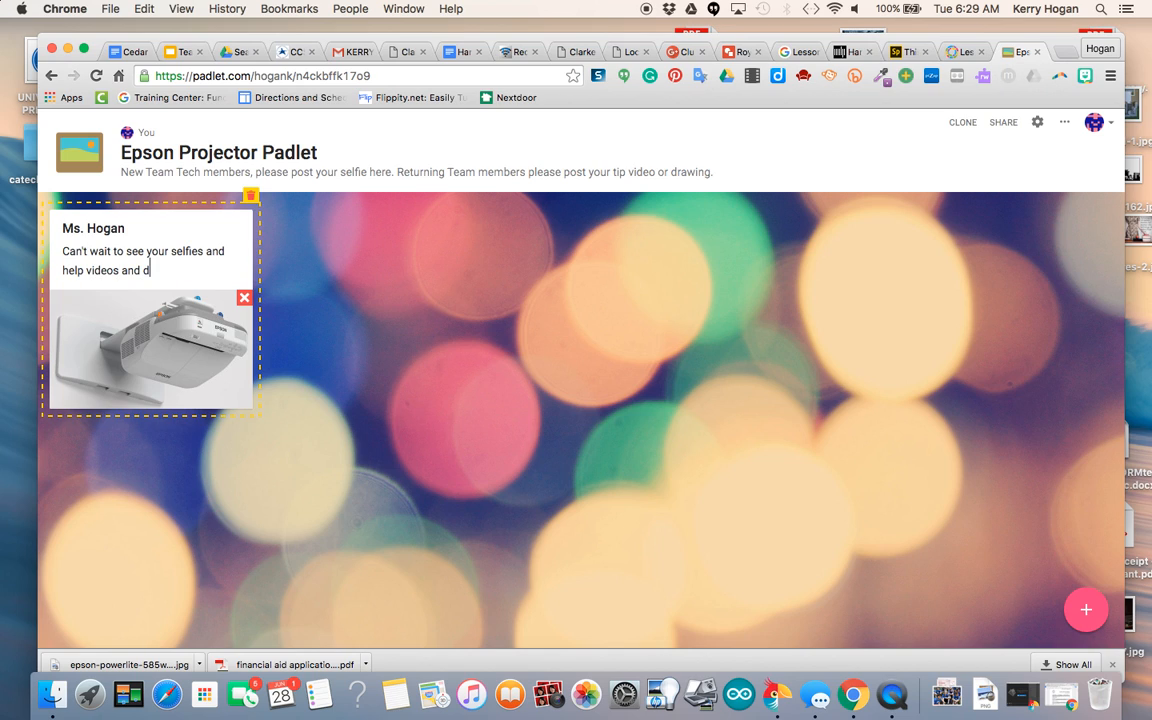
{"action": "type", "text": "rawings!"}
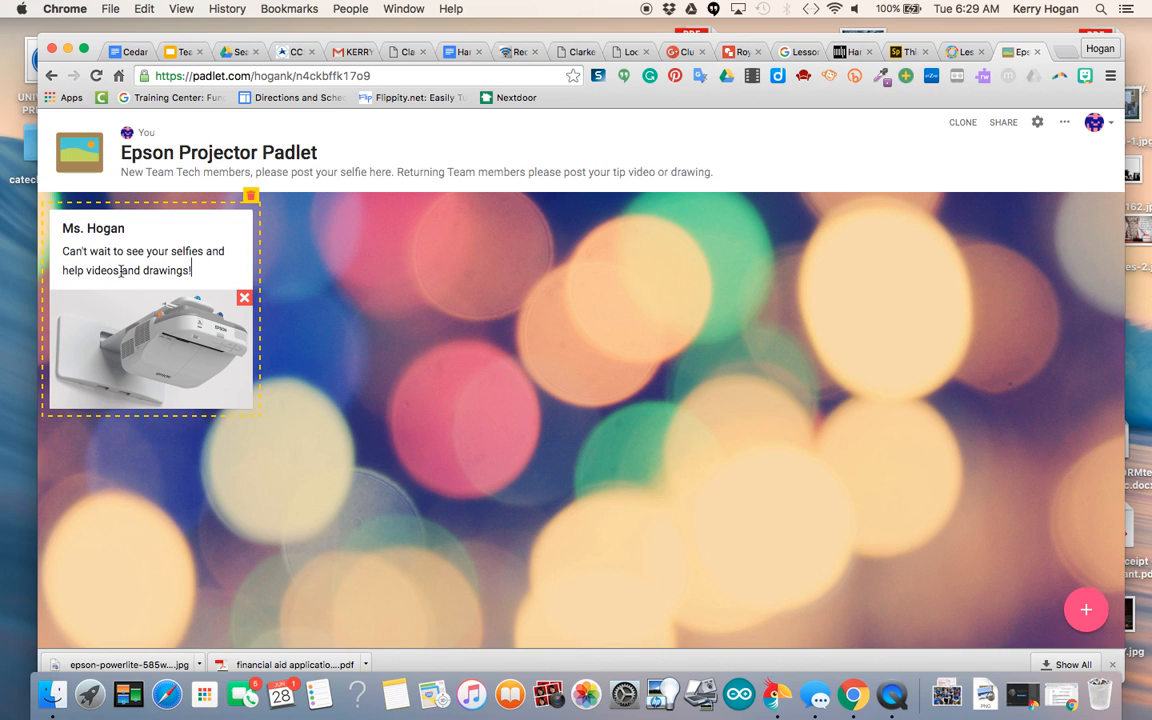
{"action": "type", "text": ", blogs"}
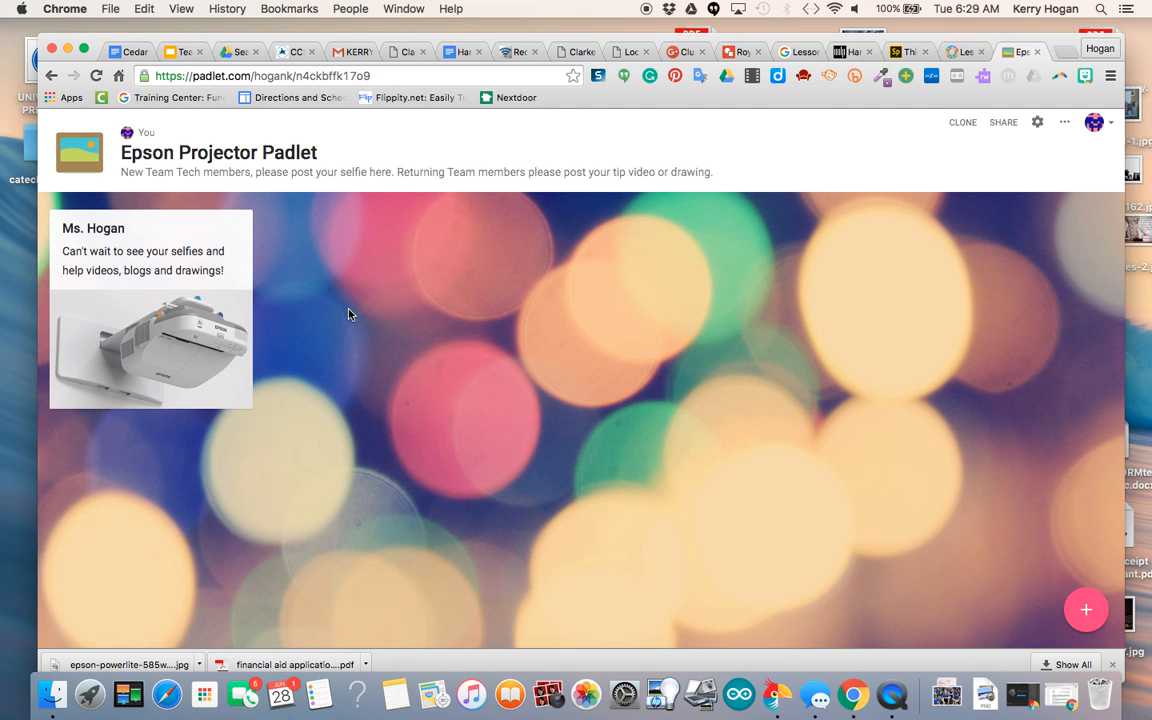
{"action": "mouse_move", "coordinate": [204, 312]}
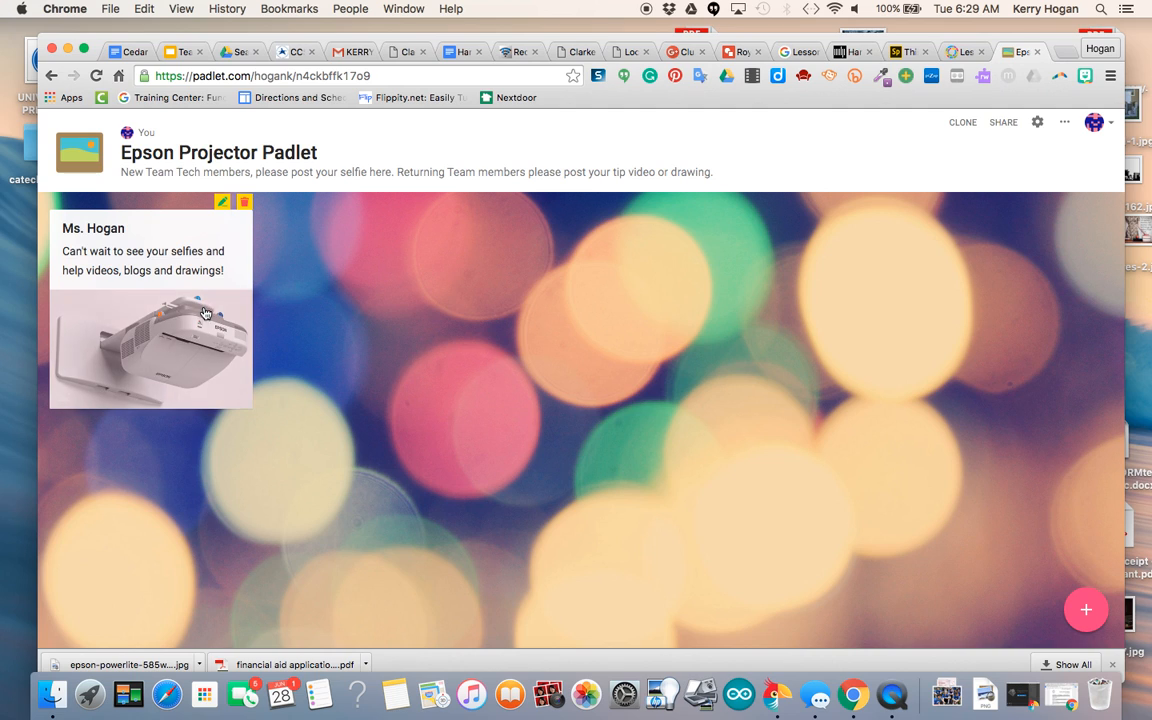
{"action": "mouse_move", "coordinate": [442, 438]}
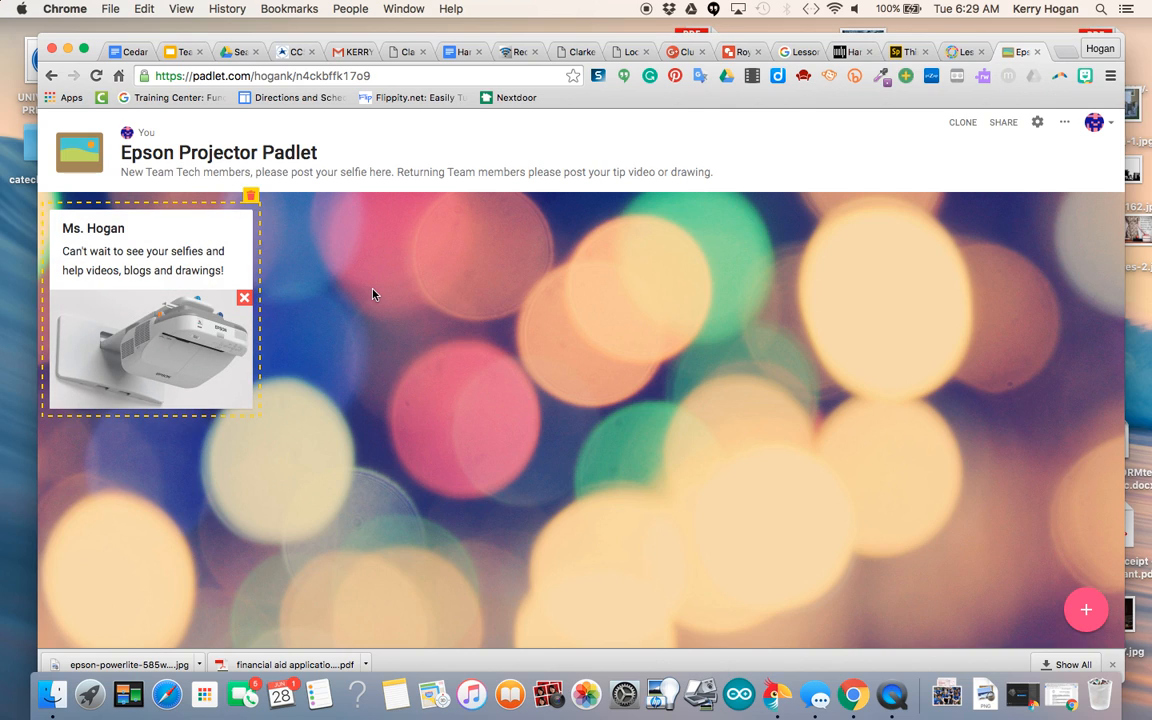
{"action": "mouse_move", "coordinate": [496, 8]}
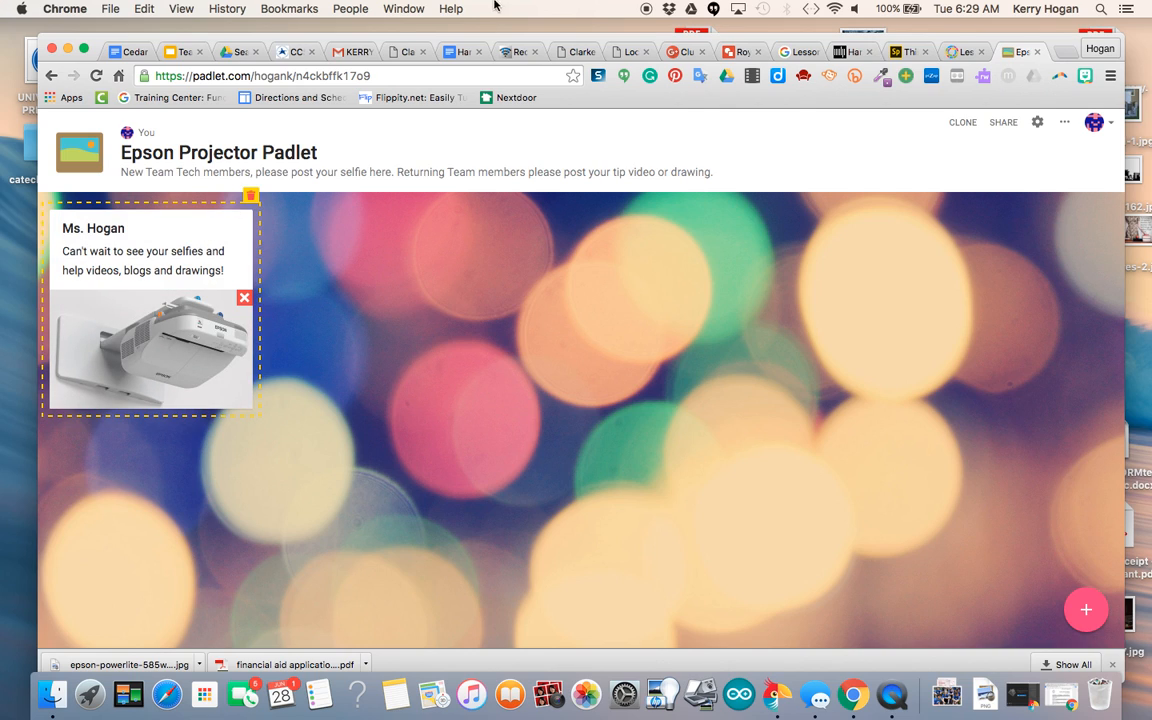